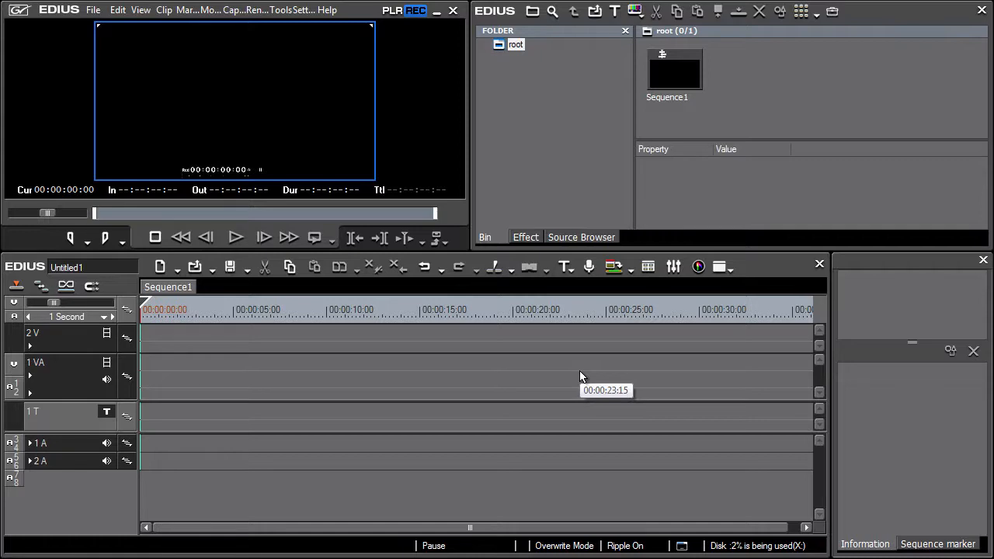
{"action": "mouse_move", "coordinate": [571, 345]}
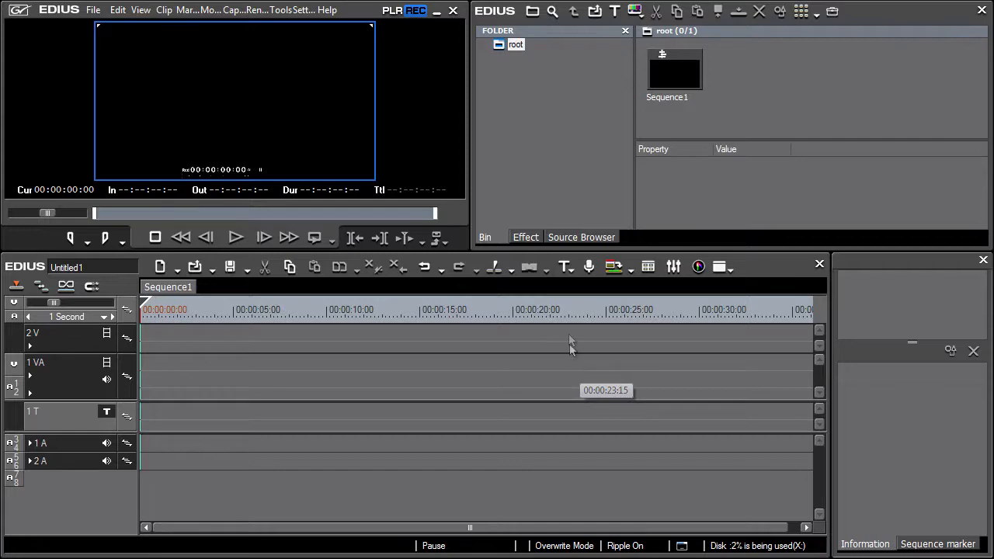
Create a new title on the 1T track and choose its title type in Quick Titler.
{"action": "left_click", "coordinate": [566, 267]}
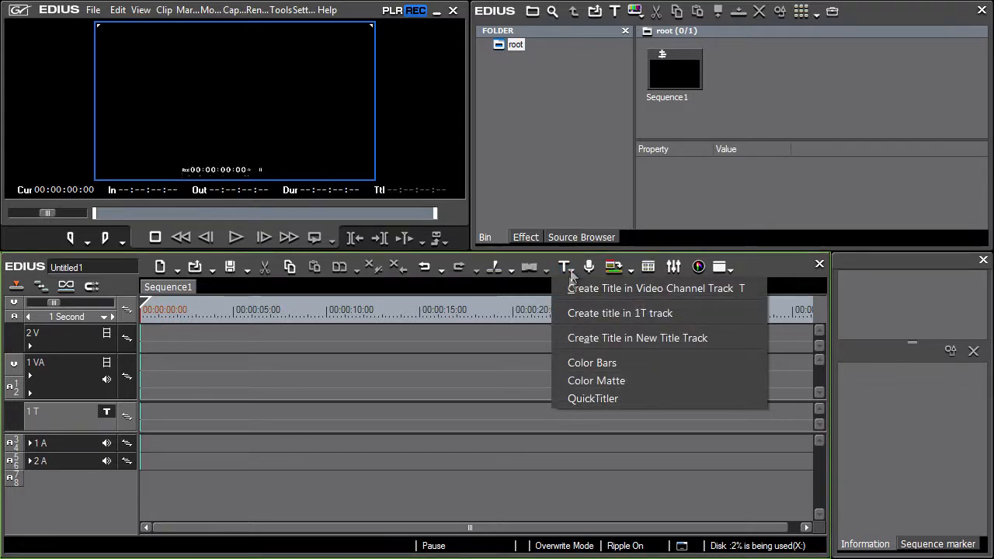
{"action": "mouse_move", "coordinate": [730, 313]}
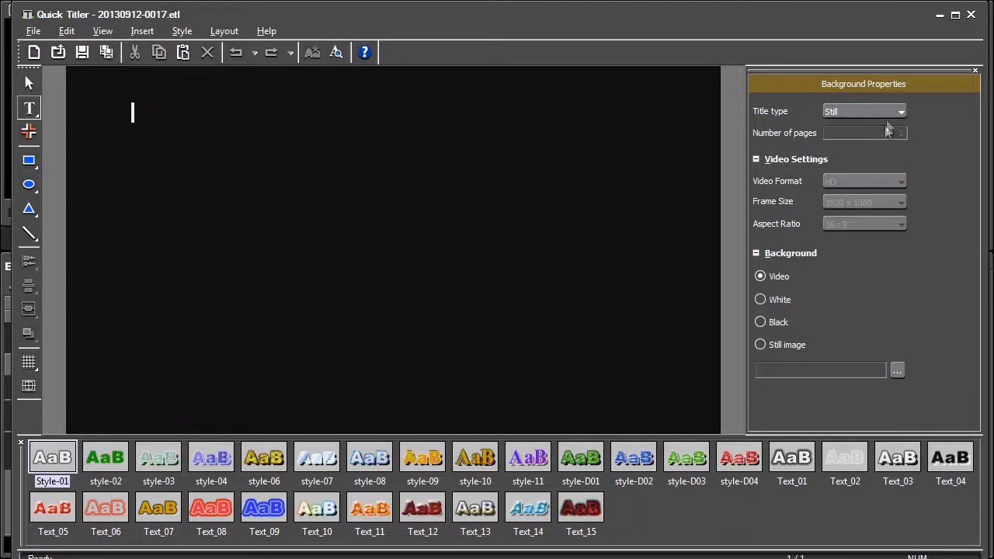
{"action": "left_click", "coordinate": [899, 112]}
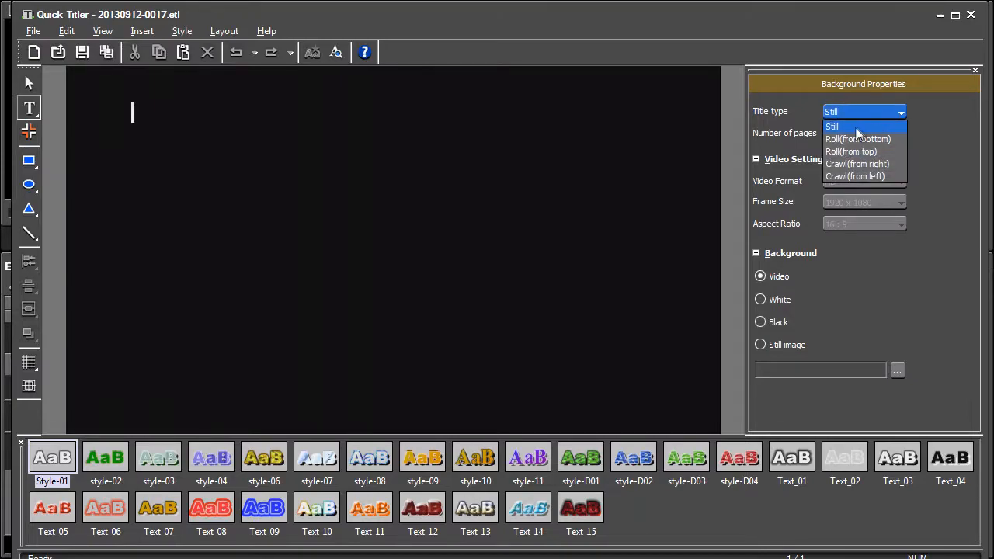
{"action": "left_click", "coordinate": [833, 126]}
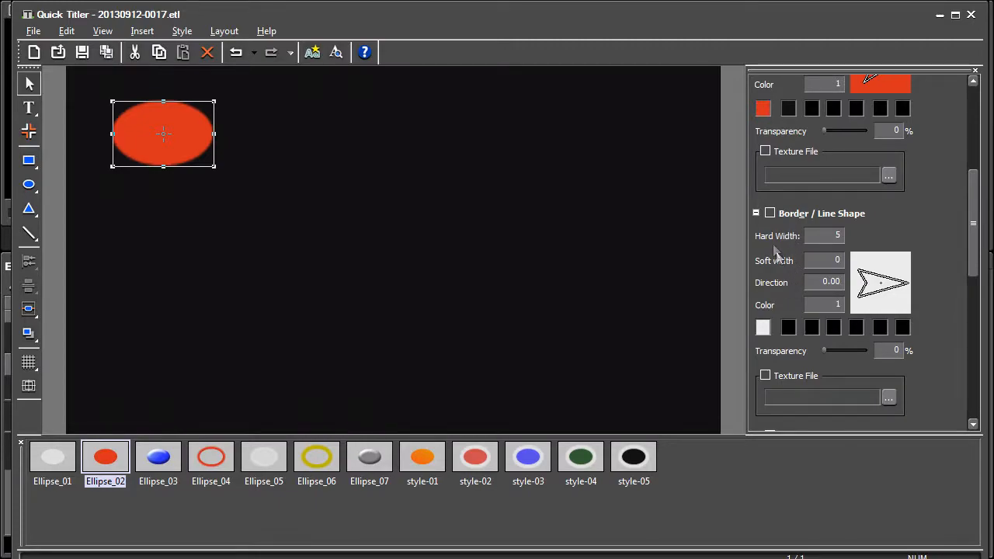
Add the word EDIUS as text over the red ellipse and finish editing it.
{"action": "left_click", "coordinate": [769, 212]}
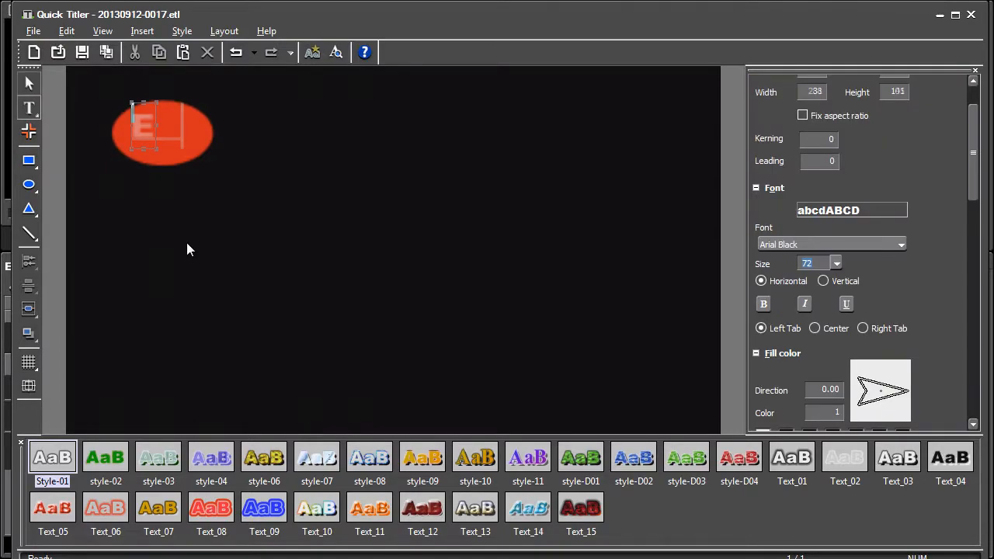
{"action": "type", "text": "DIUS"}
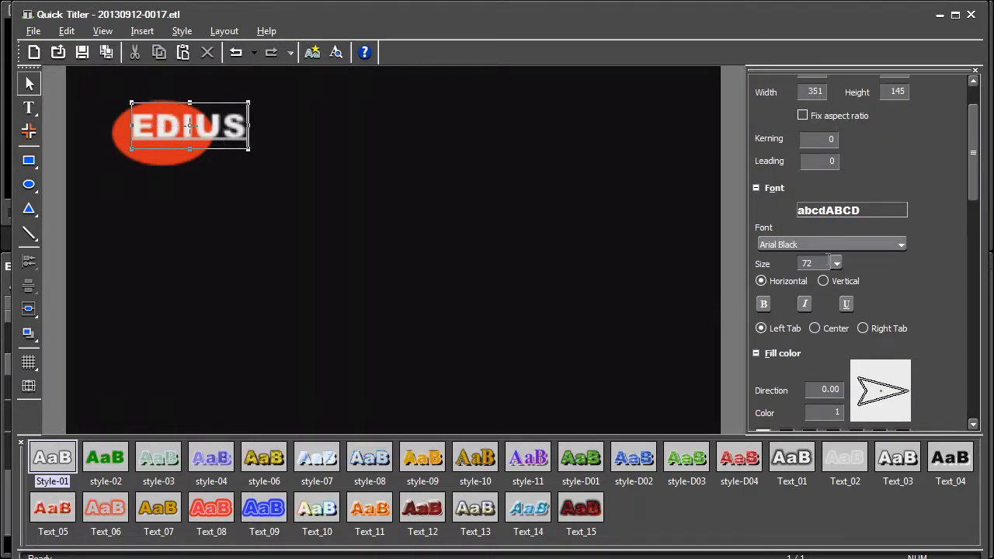
{"action": "left_click", "coordinate": [836, 264]}
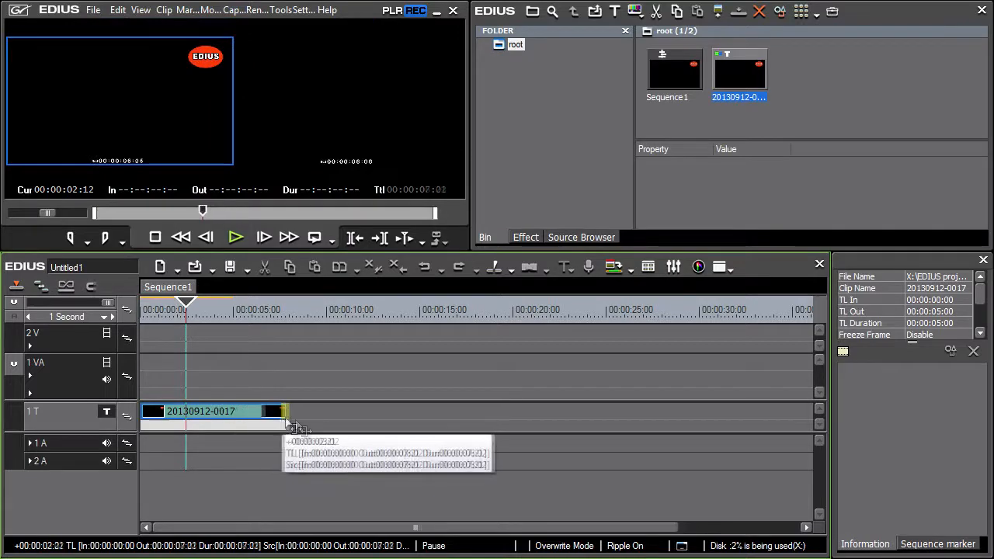
Extend the title clip's right edge to a duration of 00:00:11:24.
{"action": "left_click_drag", "start_coordinate": [282, 410], "coordinate": [361, 410]}
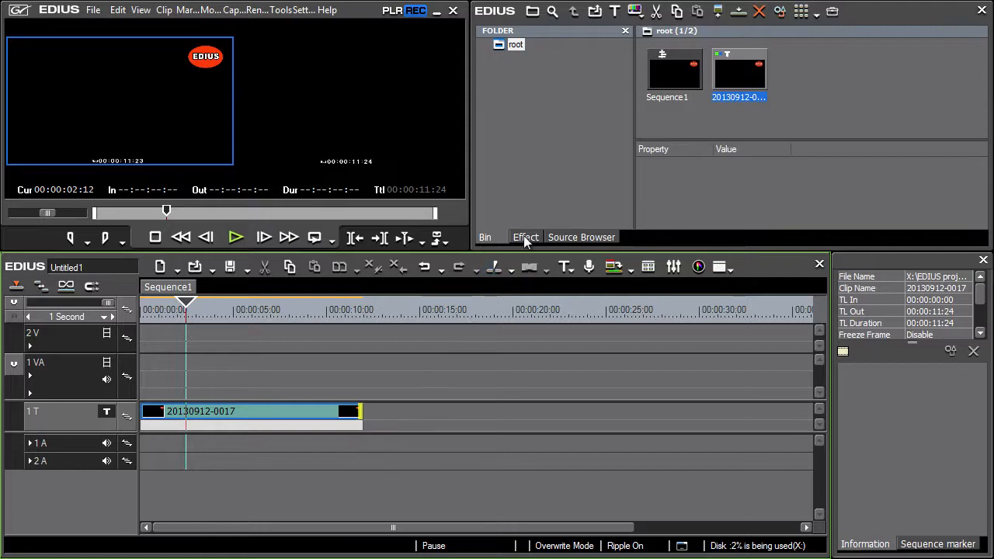
Browse the Effect library to the TitleMixers category's Slide A effects.
{"action": "left_click", "coordinate": [524, 236]}
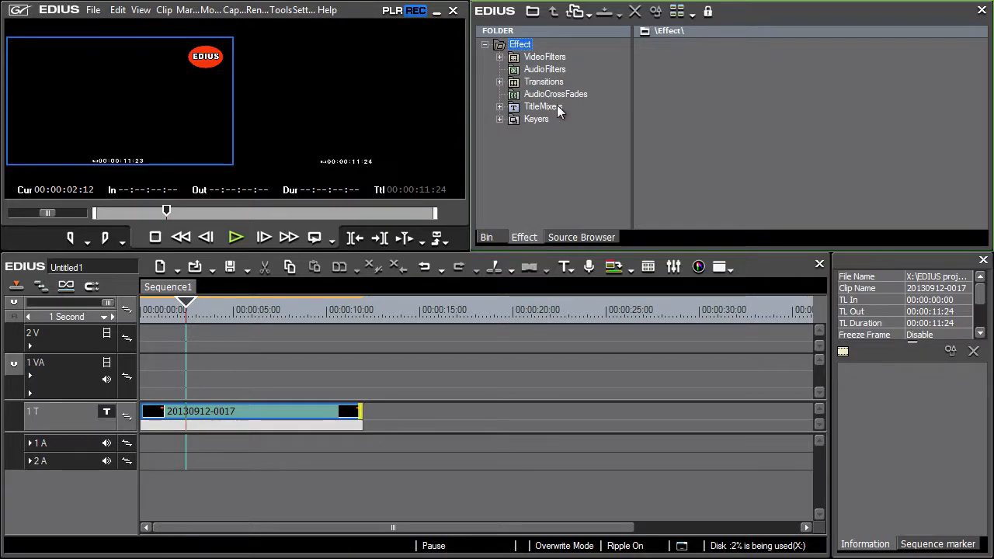
{"action": "left_click", "coordinate": [540, 106]}
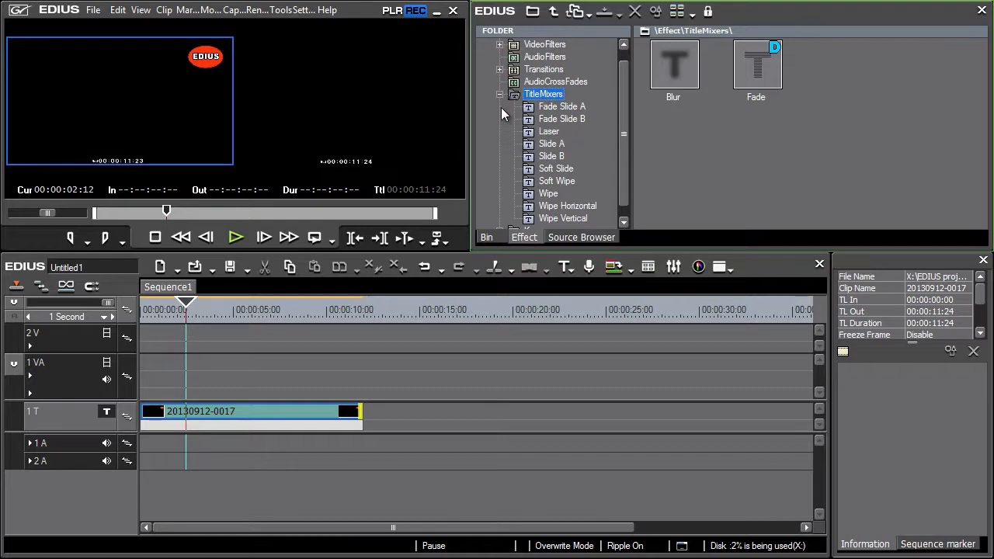
{"action": "mouse_move", "coordinate": [543, 143]}
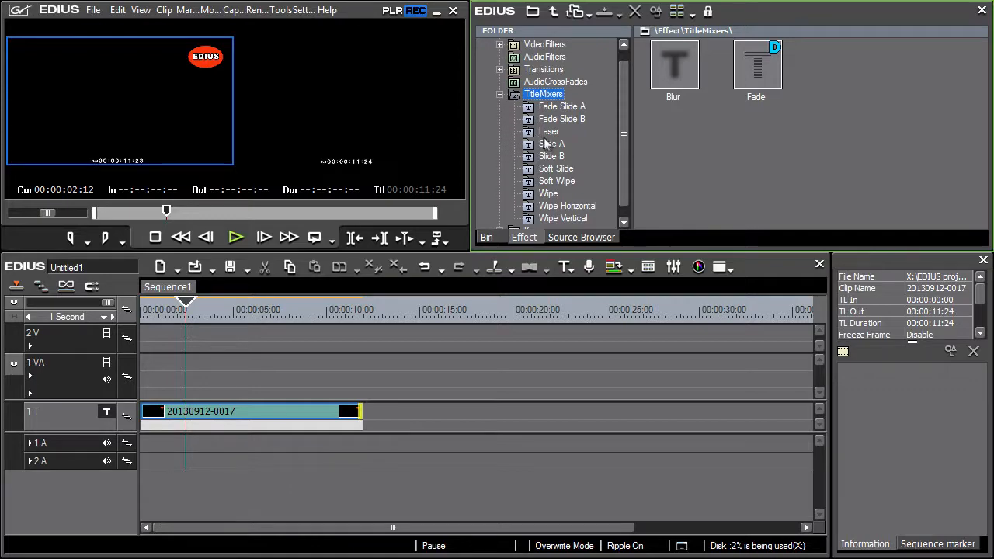
{"action": "left_click", "coordinate": [551, 143]}
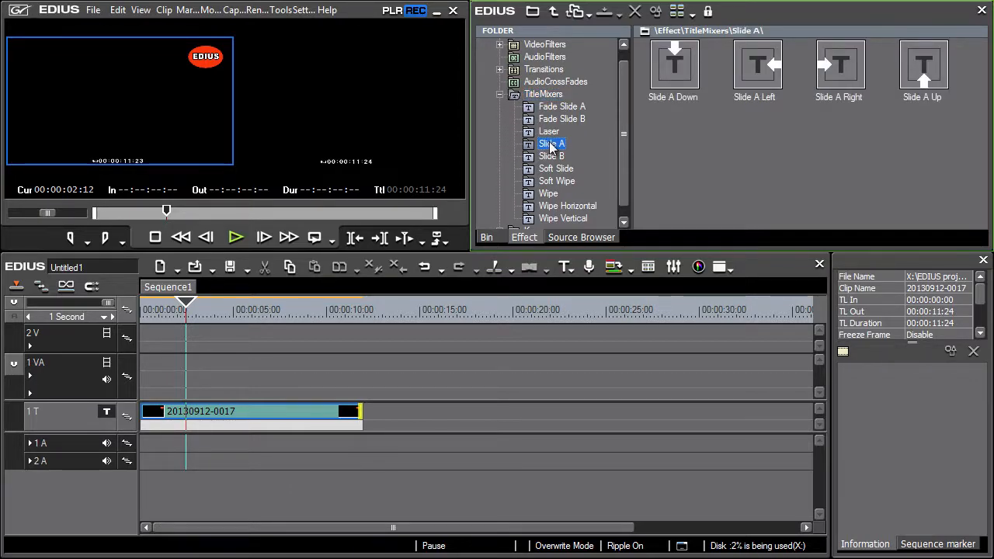
{"action": "mouse_move", "coordinate": [658, 153]}
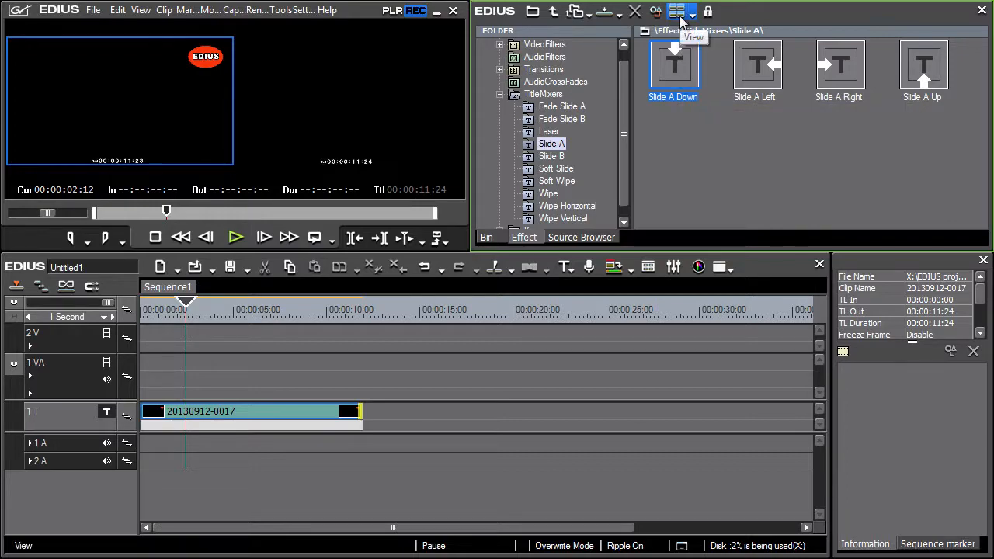
Toggle the effect list to the detailed view and back to icons.
{"action": "left_click", "coordinate": [677, 10]}
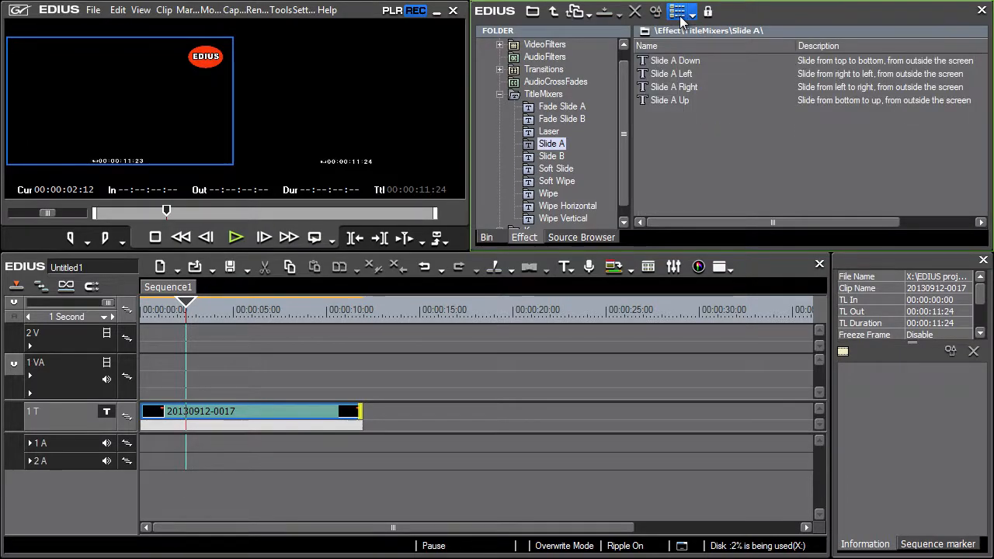
{"action": "left_click", "coordinate": [682, 10]}
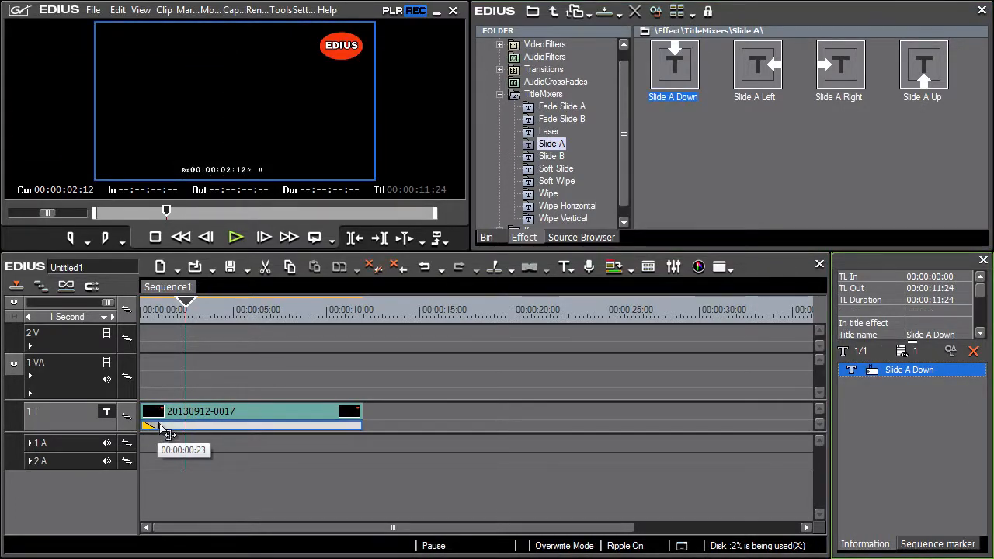
{"action": "mouse_move", "coordinate": [844, 135]}
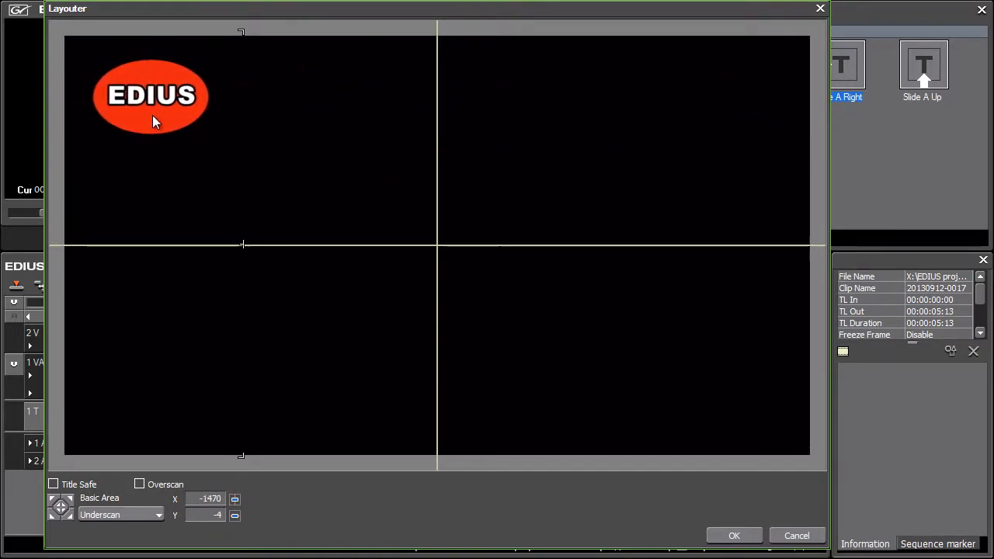
Confirm the Layouter placement and play the sequence to preview the sliding title.
{"action": "left_click", "coordinate": [733, 535]}
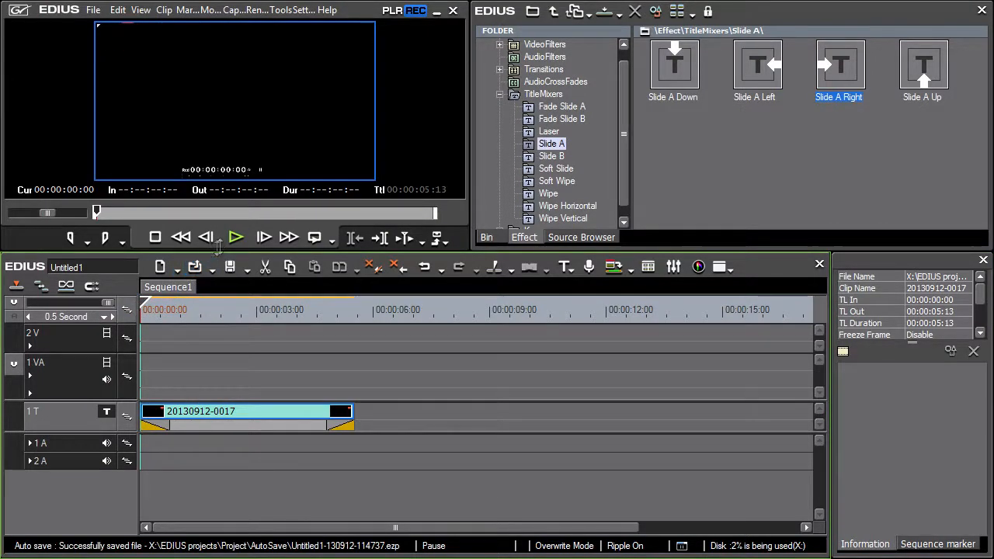
{"action": "left_click", "coordinate": [236, 238]}
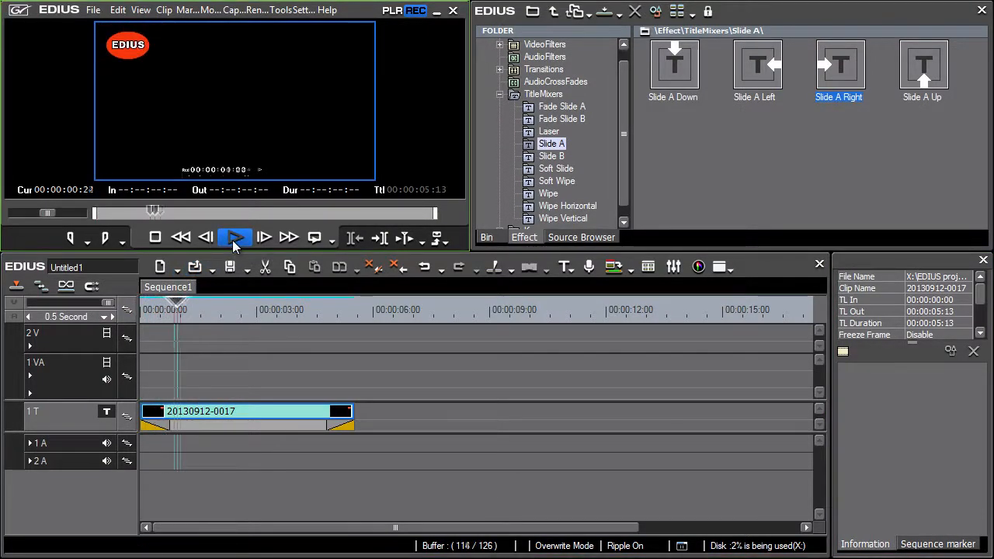